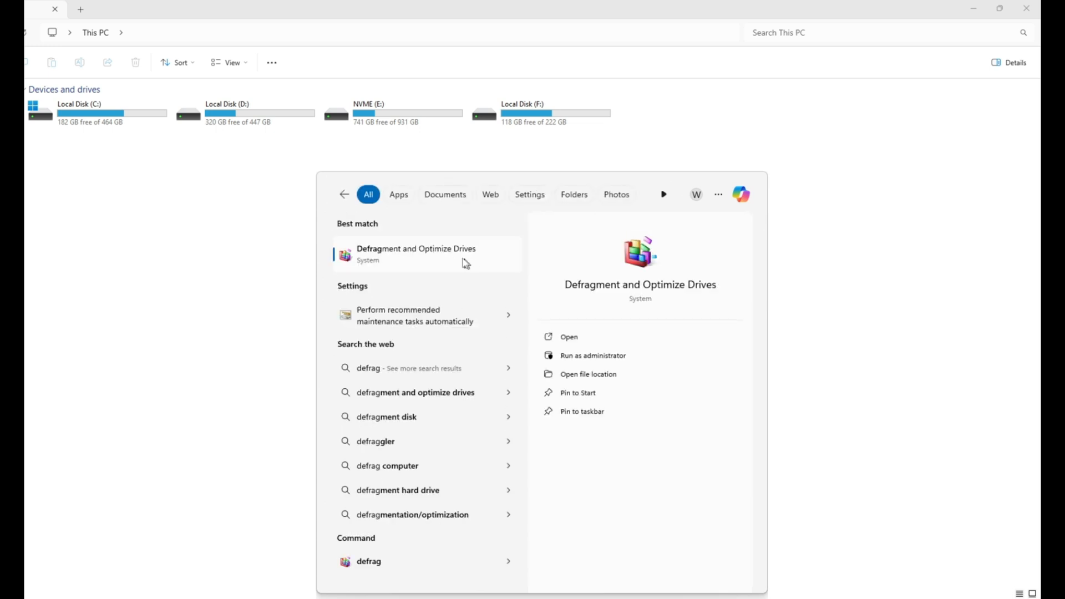
Step: Launch Defragment and Optimize Drives from the Start search results, listing all four drives
{"action": "left_click", "coordinate": [569, 336]}
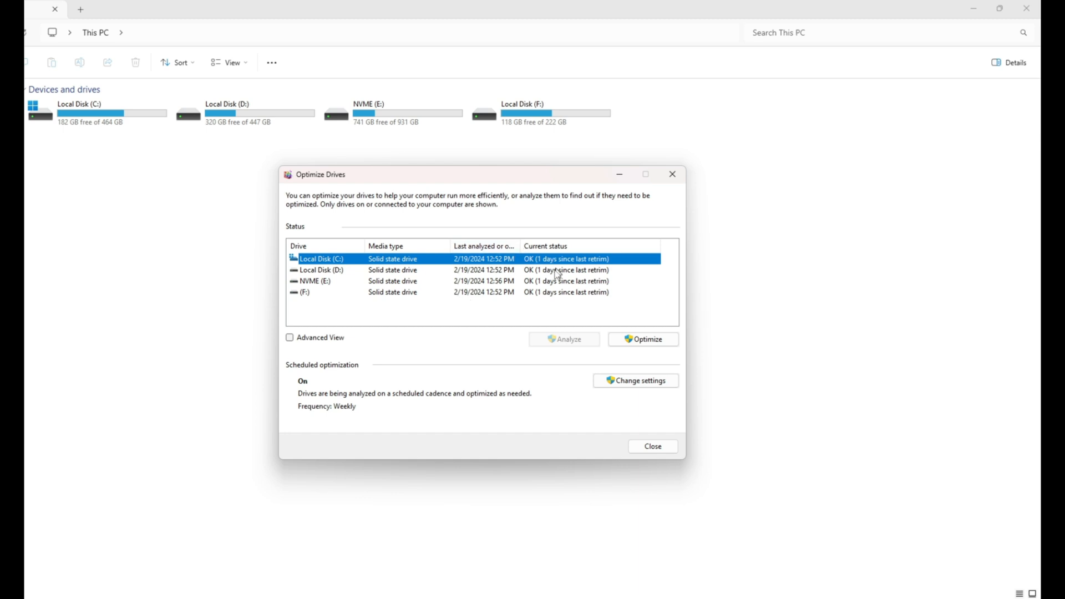
{"action": "mouse_move", "coordinate": [411, 305]}
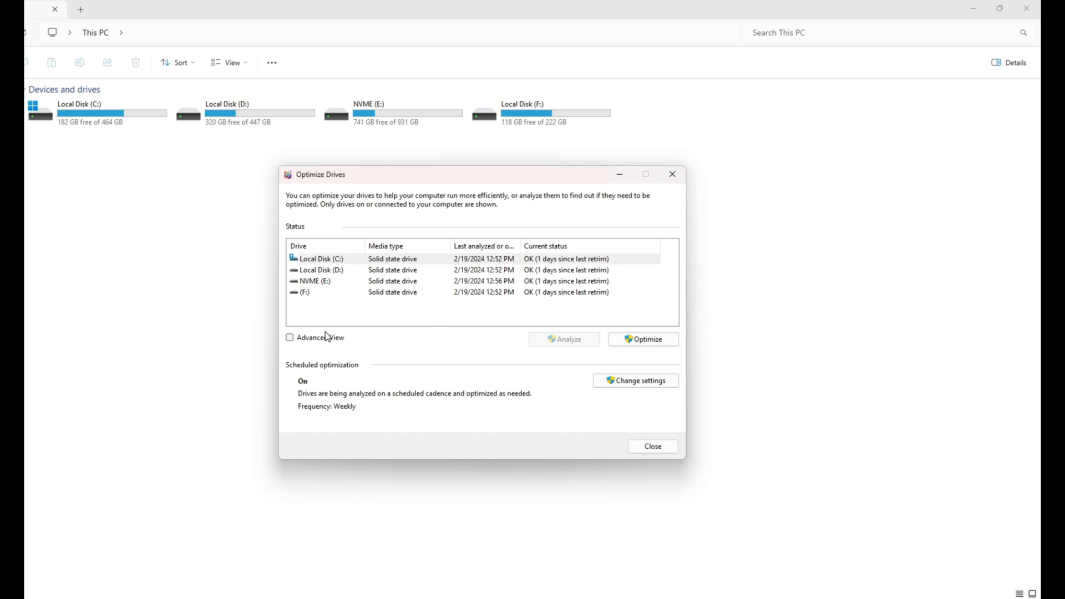
Step: Turn on Advanced View to reveal hidden volumes, some needing optimization
{"action": "left_click", "coordinate": [290, 338]}
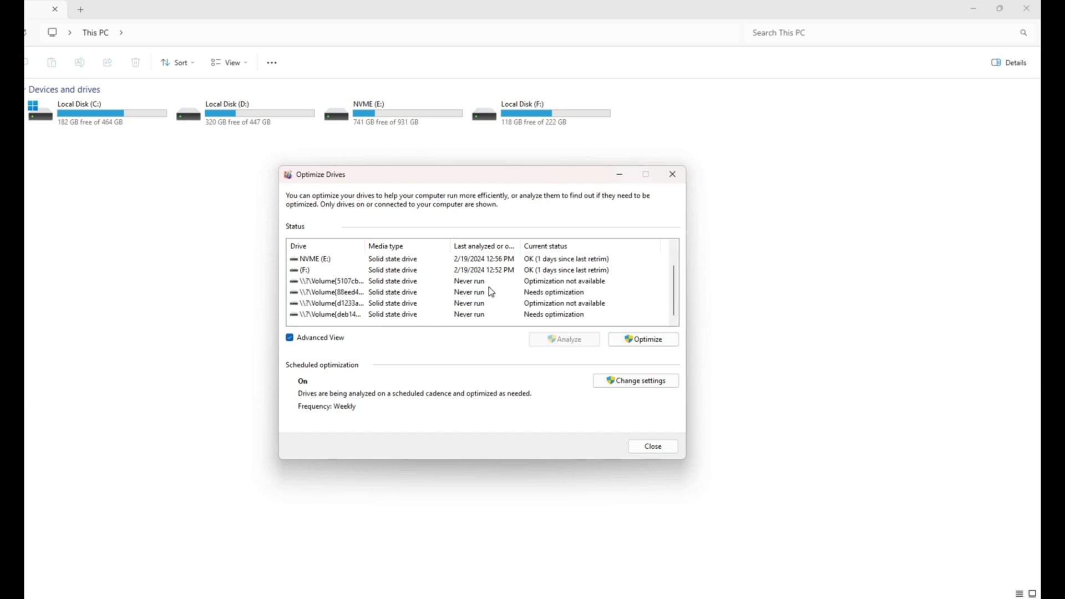
{"action": "mouse_move", "coordinate": [577, 296]}
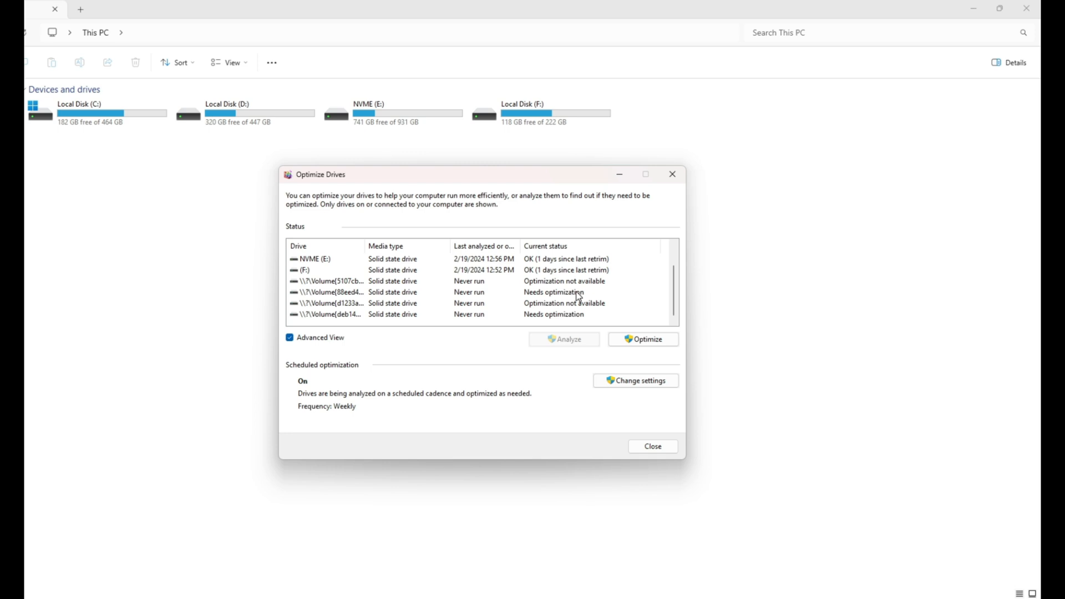
{"action": "mouse_move", "coordinate": [372, 297]}
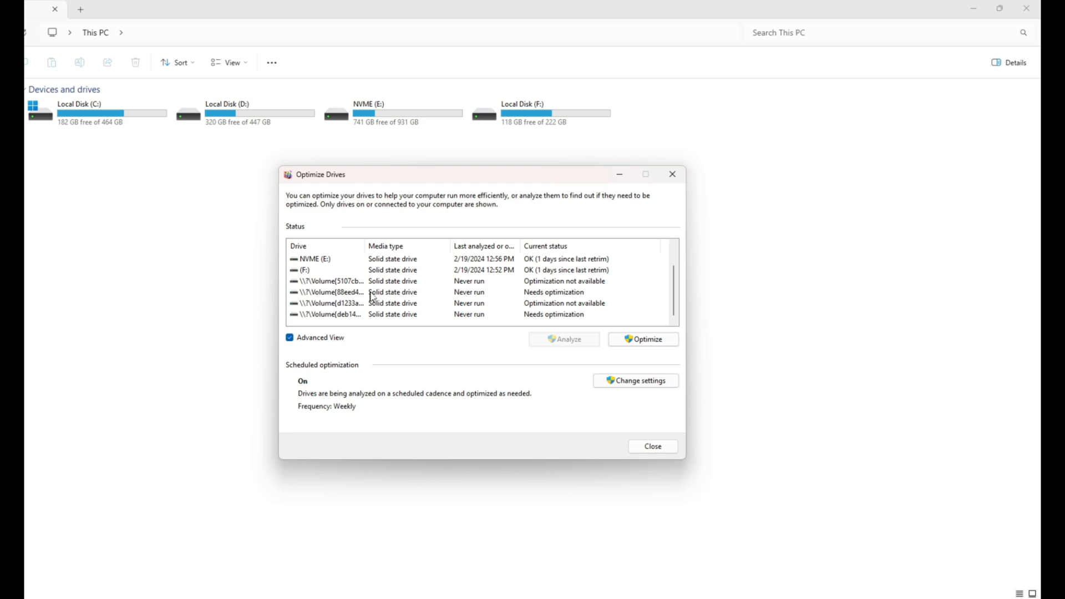
{"action": "mouse_move", "coordinate": [591, 323]}
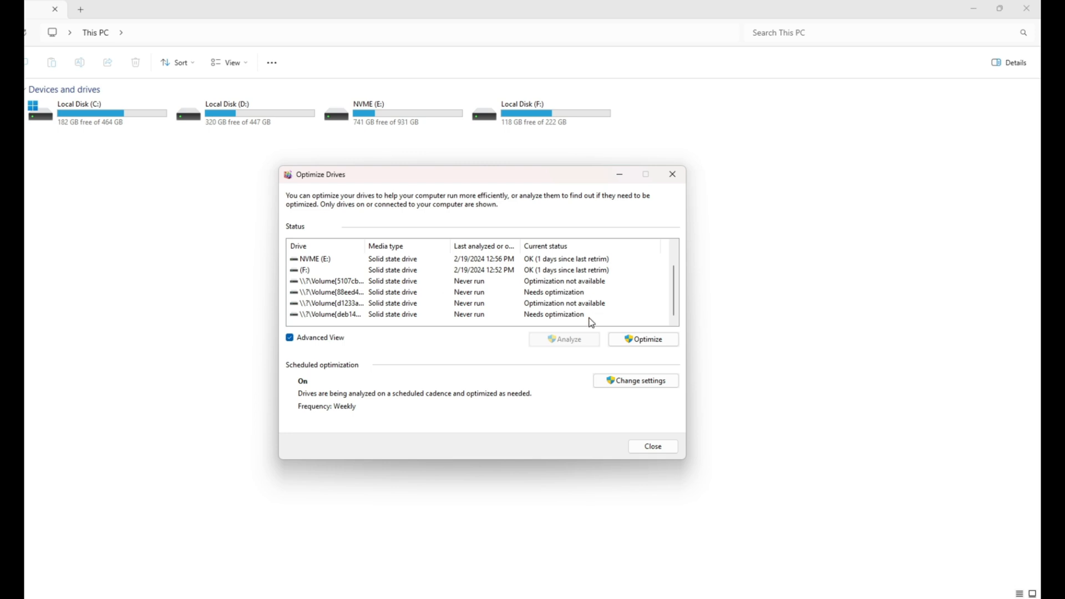
{"action": "mouse_move", "coordinate": [327, 343]}
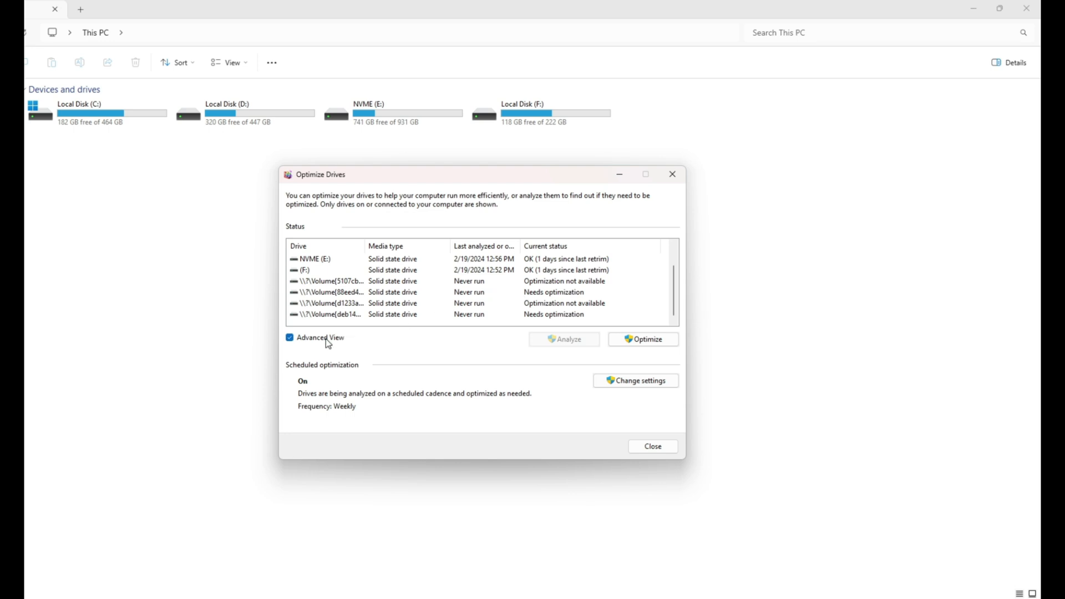
Step: Turn Advanced View off so only the four OK-status drives remain
{"action": "left_click", "coordinate": [290, 338]}
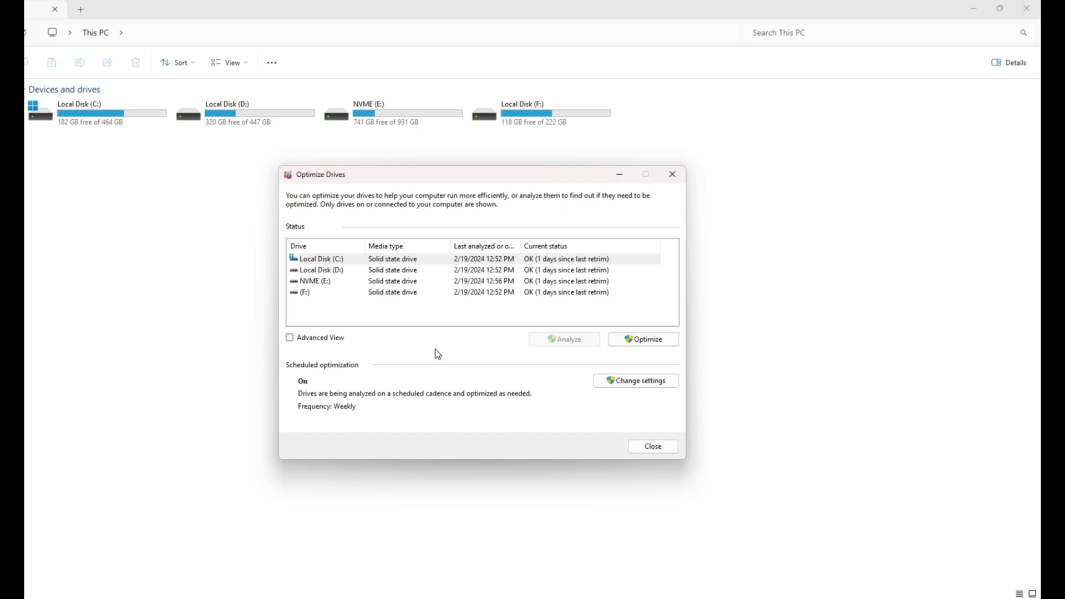
{"action": "mouse_move", "coordinate": [290, 318]}
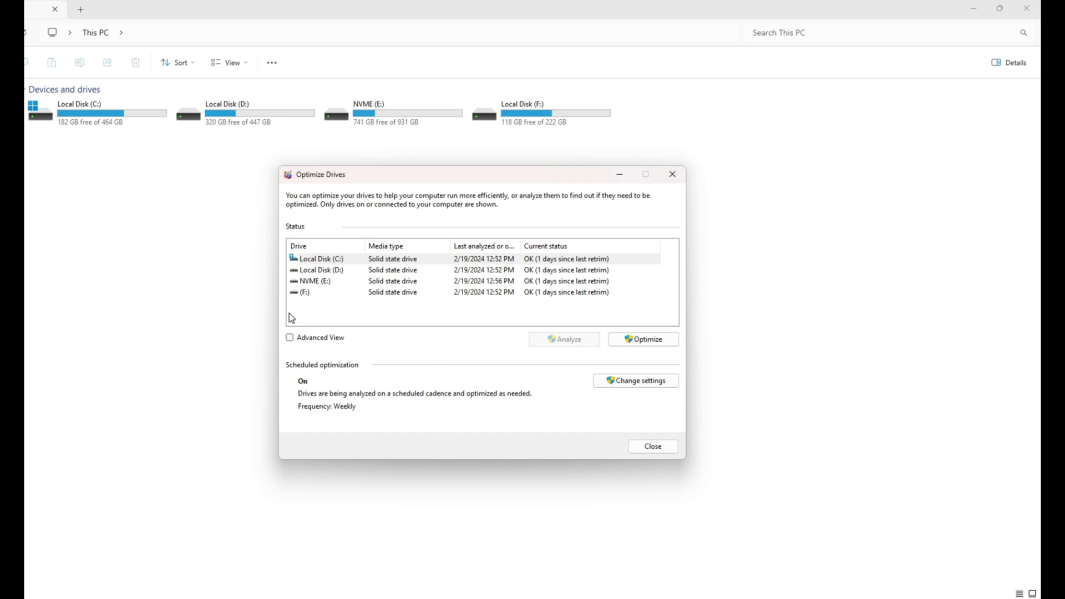